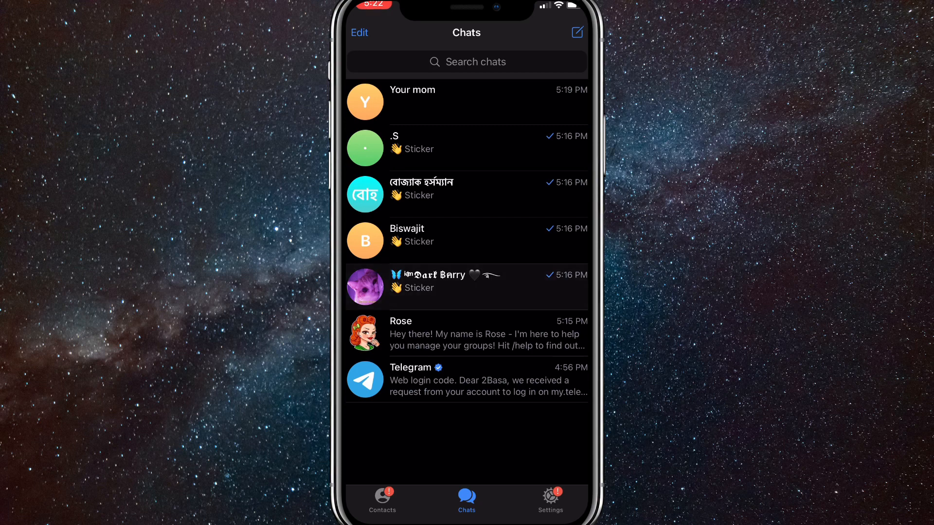
# Open the purple-avatar contact's chat to see their last-seen line and earlier sticker.
pyautogui.click(467, 287)
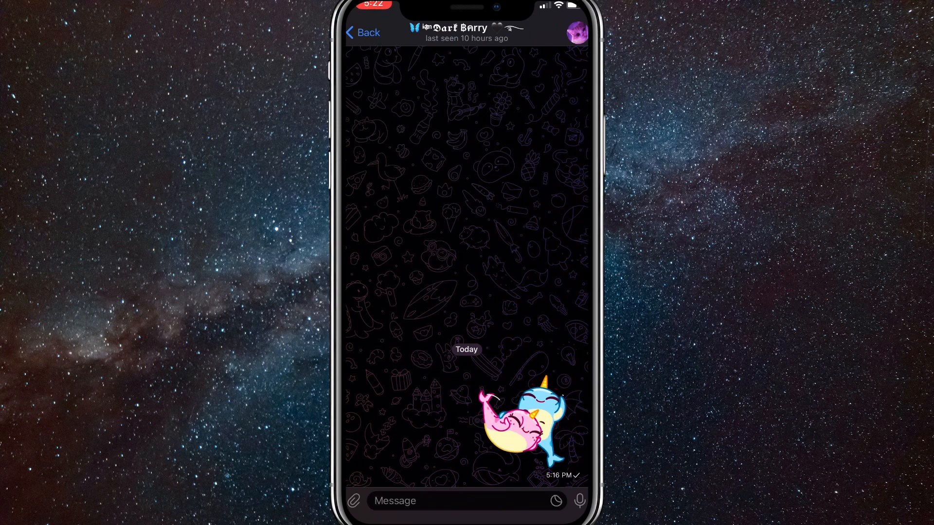